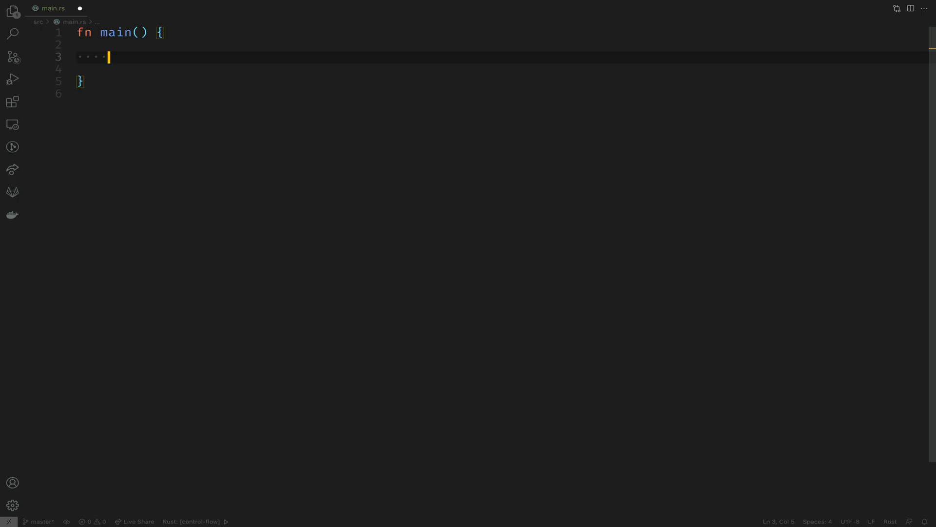
- Add if-else ladder comments and declare `let num = 1;` in main.rs
text(// If-else-if ladder)
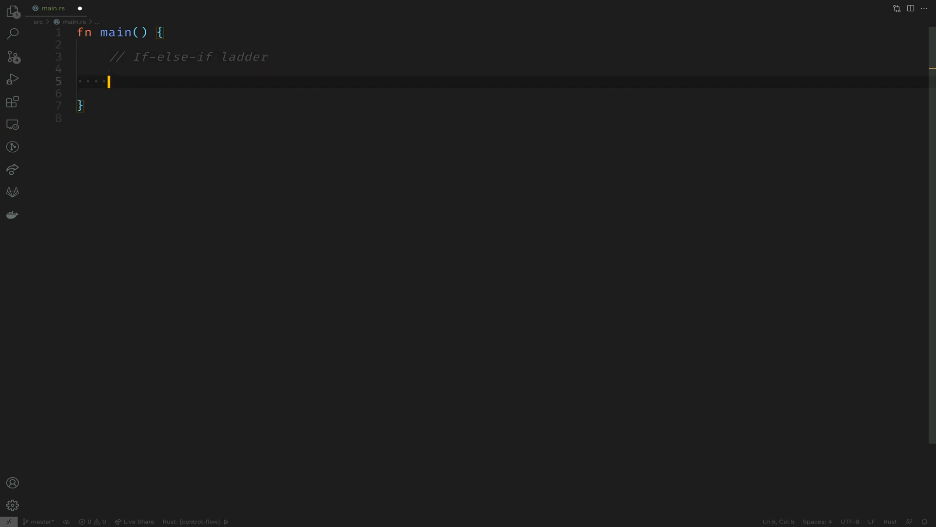
text(// If)
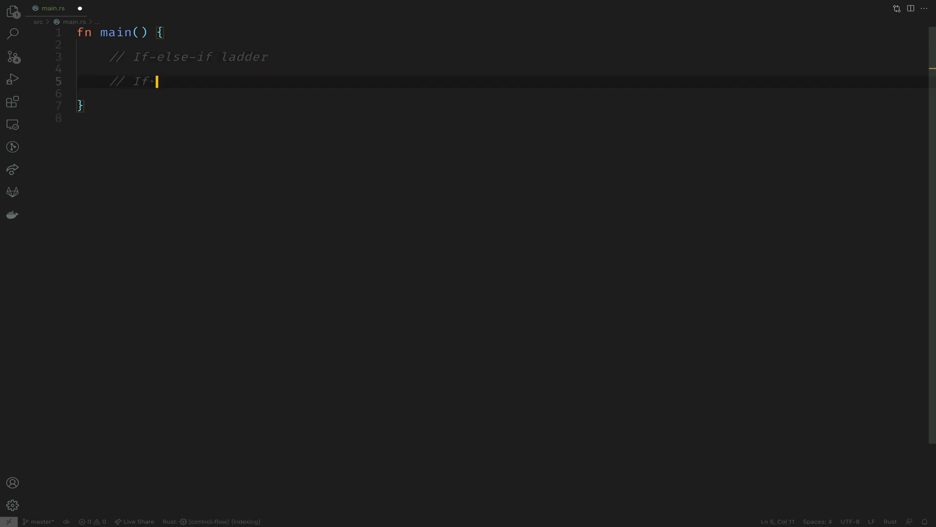
text(NUM is 1, print you won!)
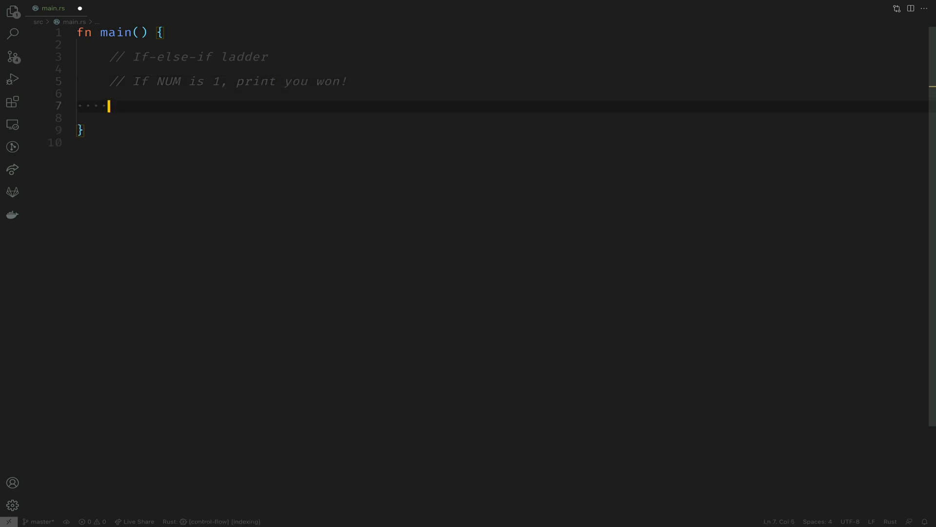
text(let num = 1)
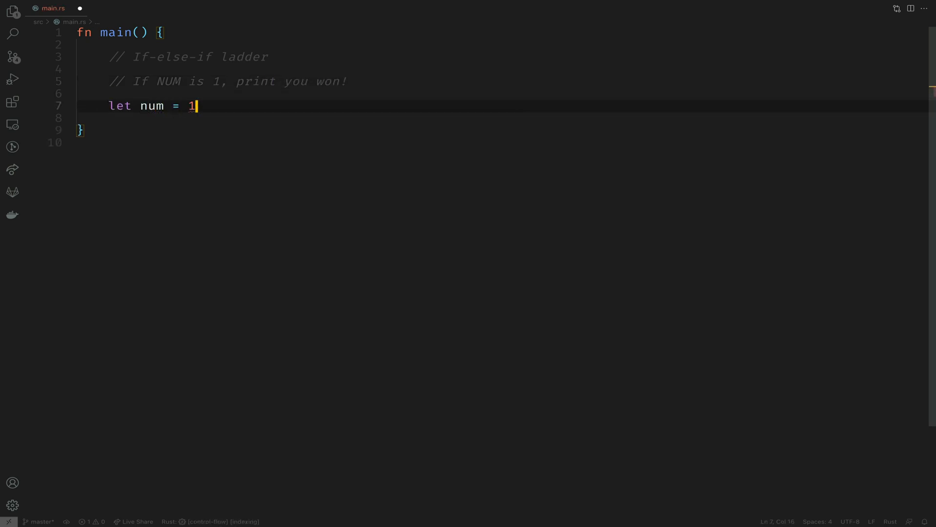
text(;)
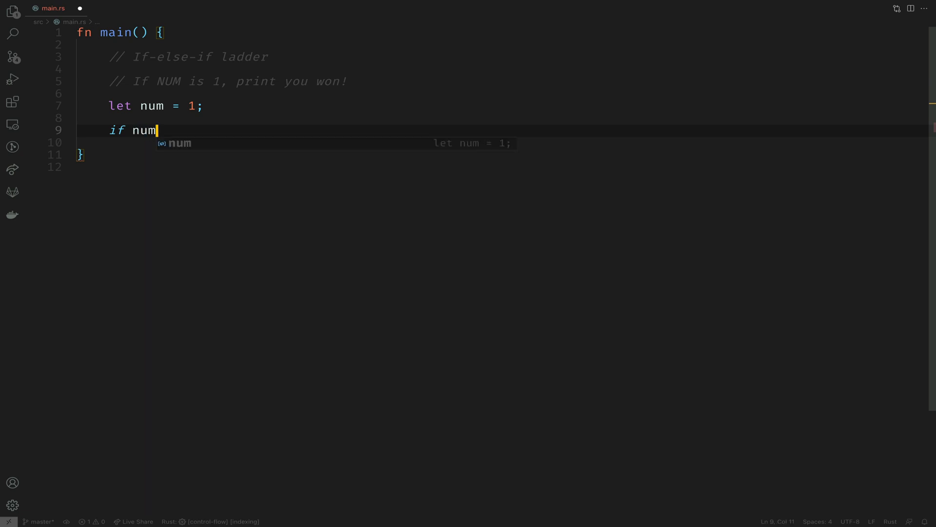
- Add an `if num == 1` block printing "You won!" with a double-equals comment
text(== 1 {)
click(486, 142)
text(println!(")
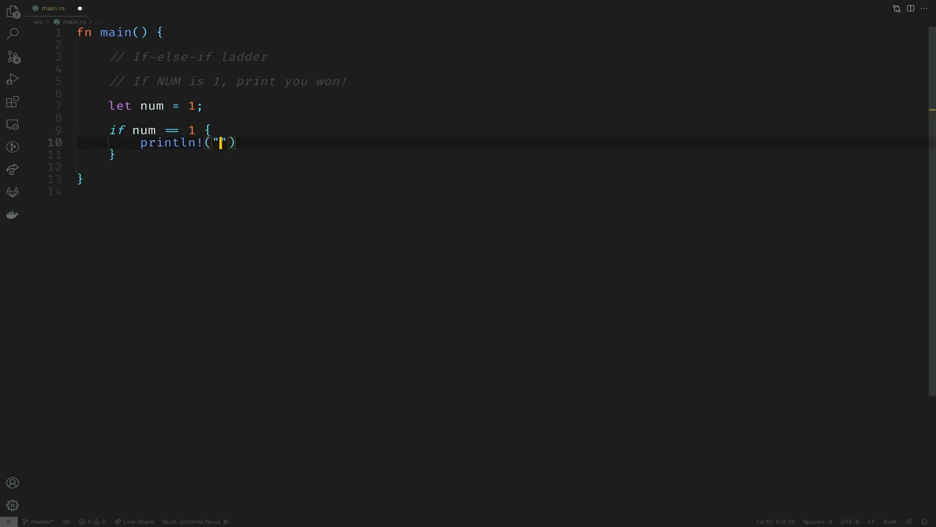
text(You won!");)
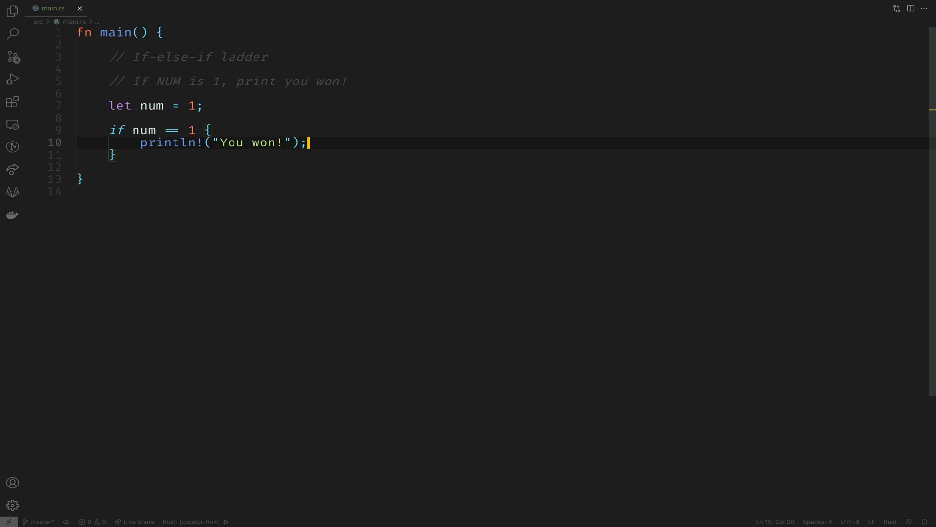
text(// Double equ)
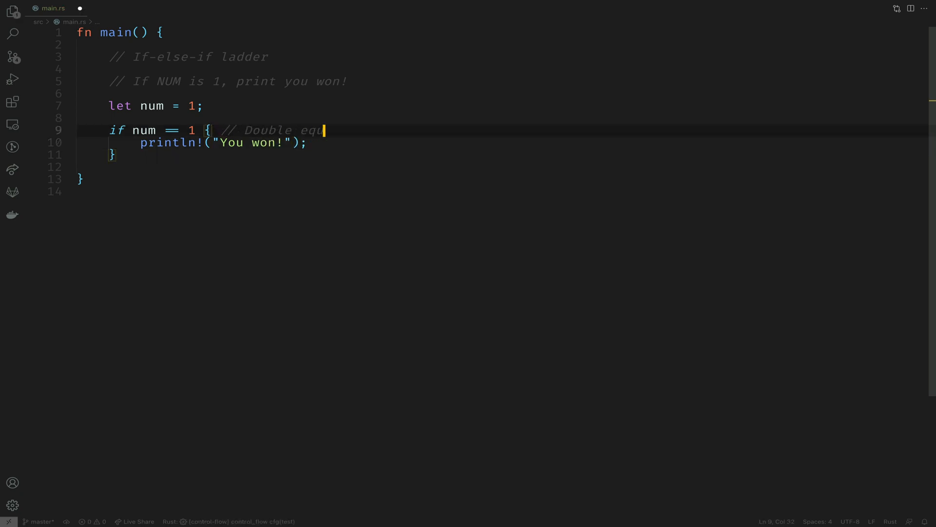
text(al to)
text(// Else print you lost!)
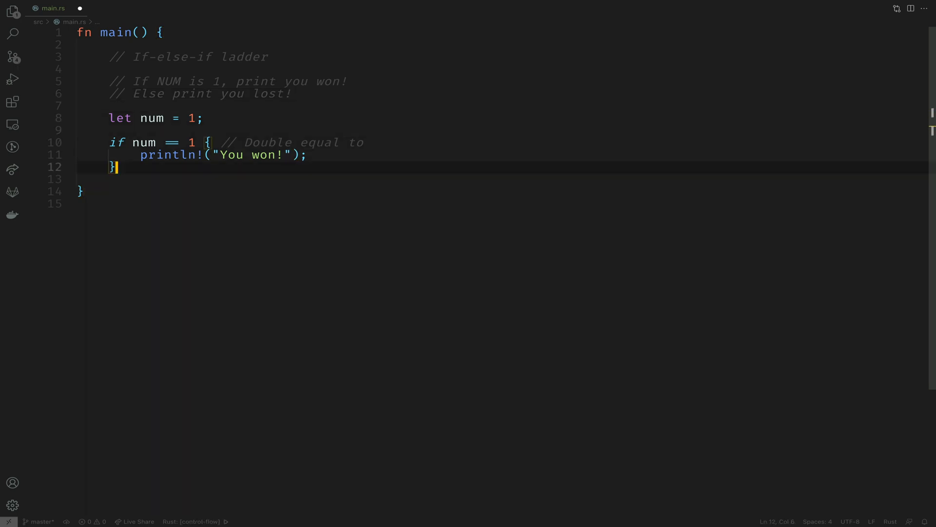
- Add an else branch that prints "You lost." and tidy its print line
text(else {)
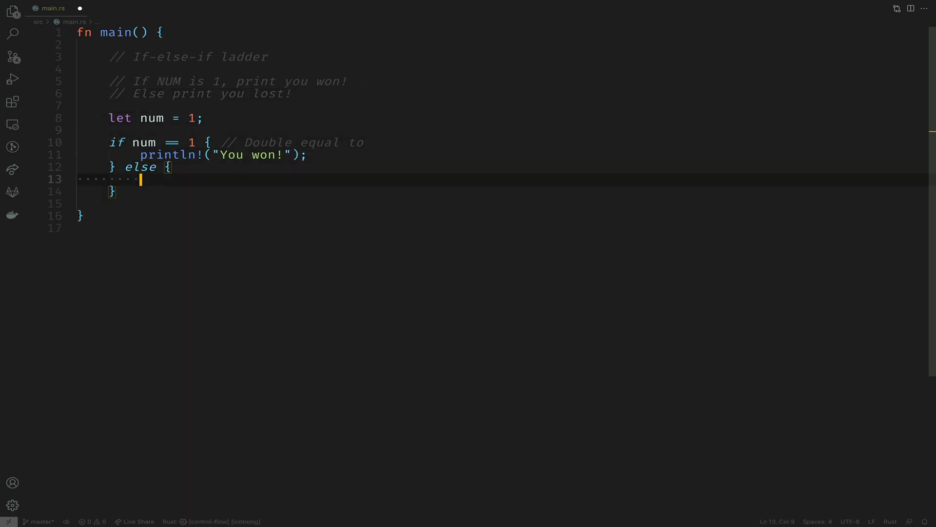
text(println!("You lo"))
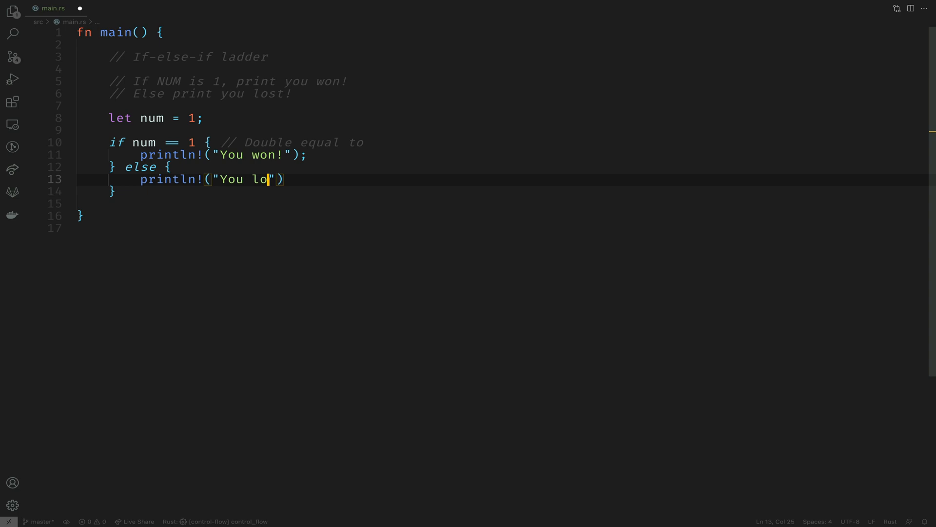
text(st.");)
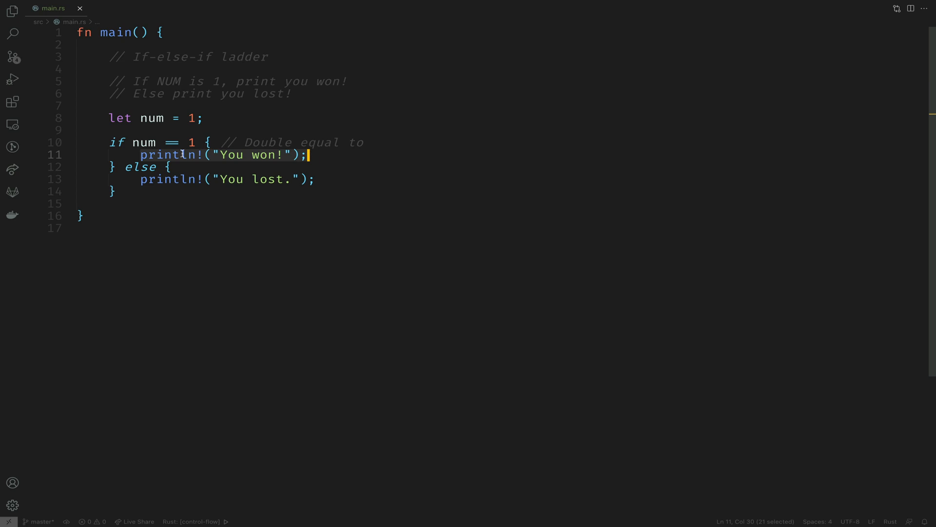
click(117, 191)
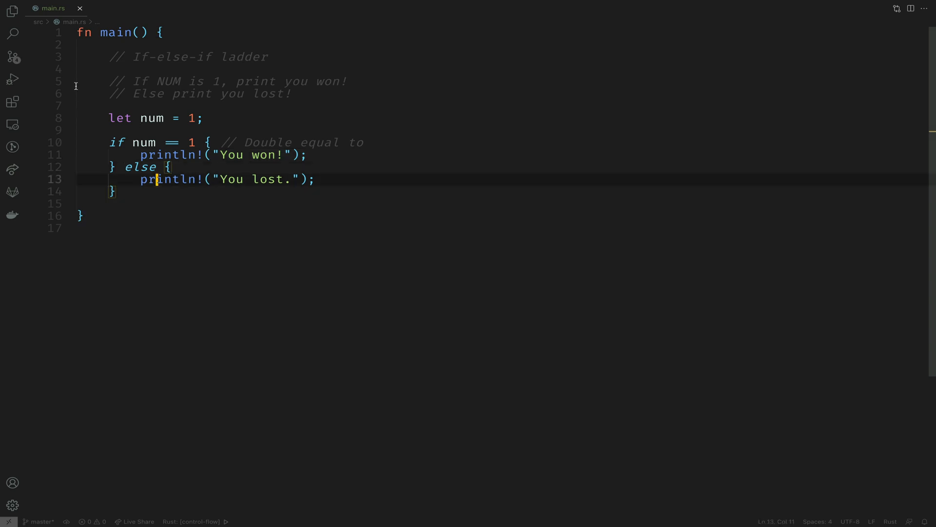
key(Backspace)
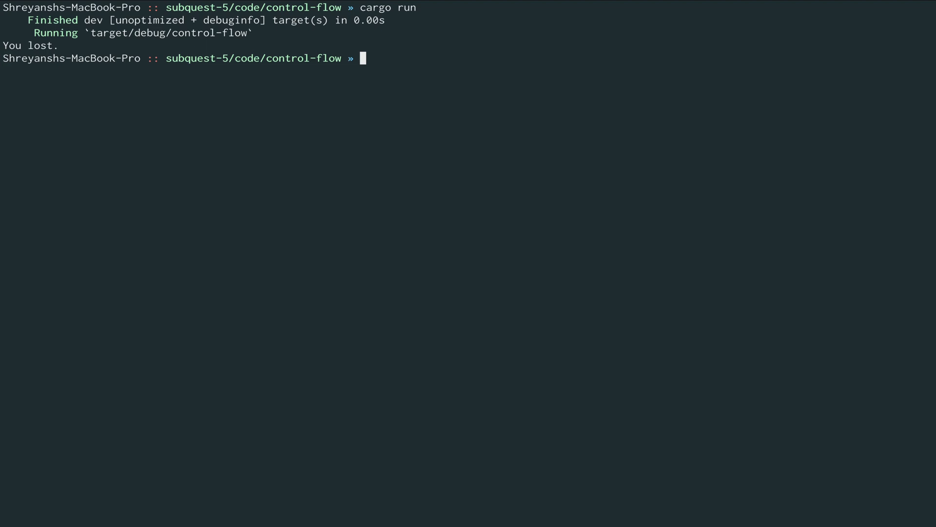
- Run the project with cargo run to see "You lost.", then return to the editor
double_click(29, 45)
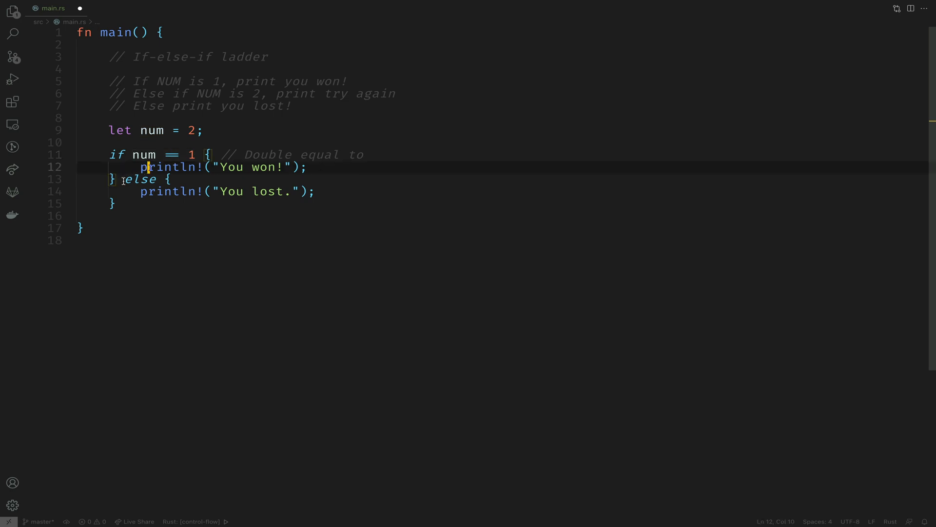
- Insert `else if num == 2` printing "Try again" after the first block
click(124, 179)
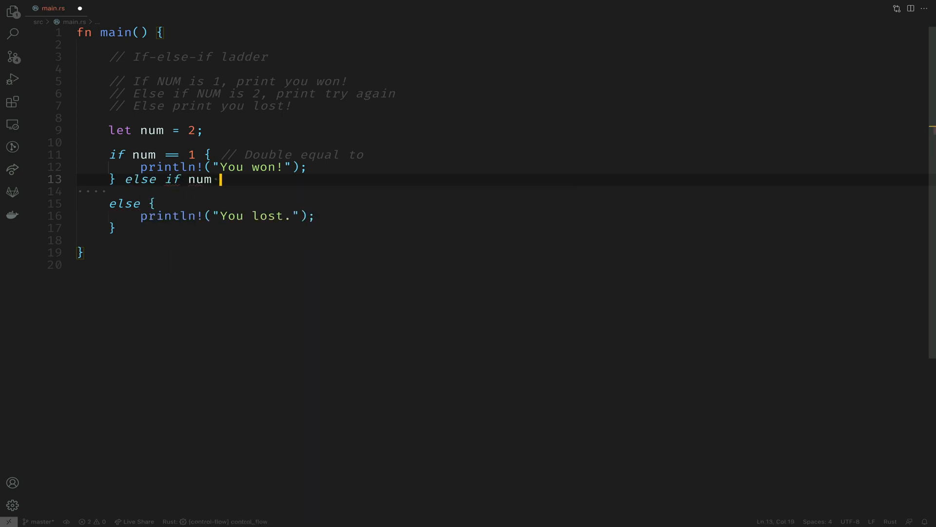
text(=2 {)
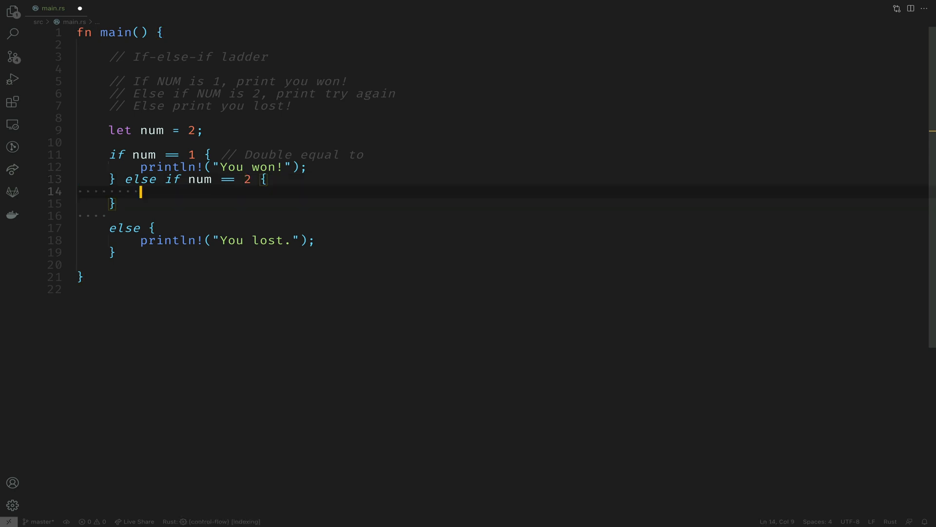
text(println!()
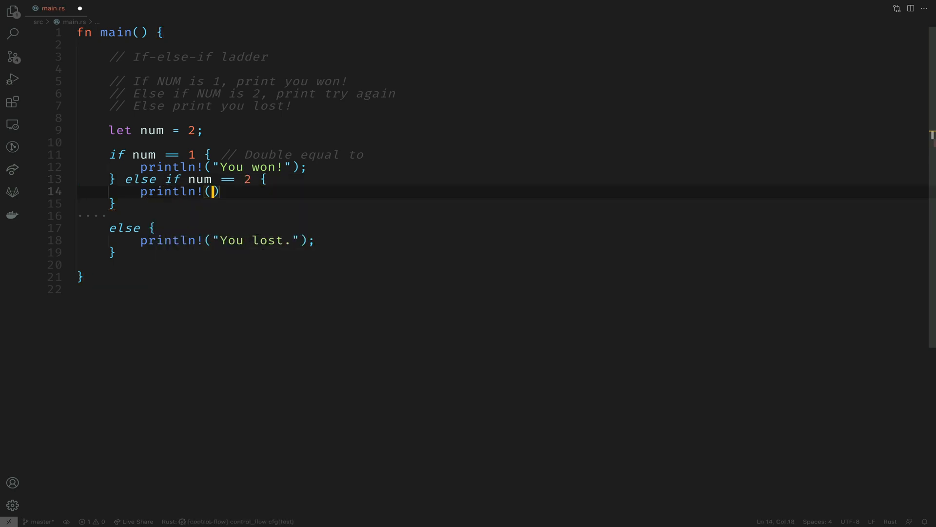
text("Try again")
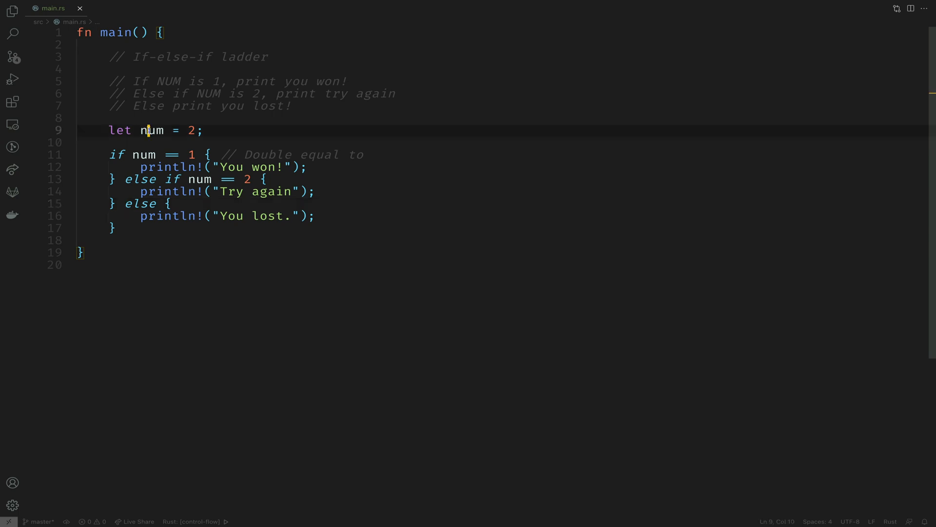
click(130, 179)
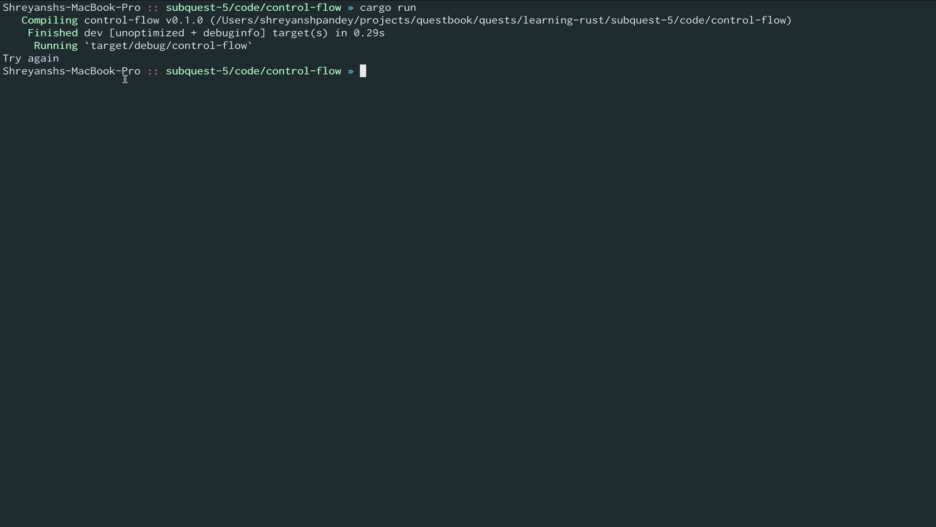
mouse_move(59, 57)
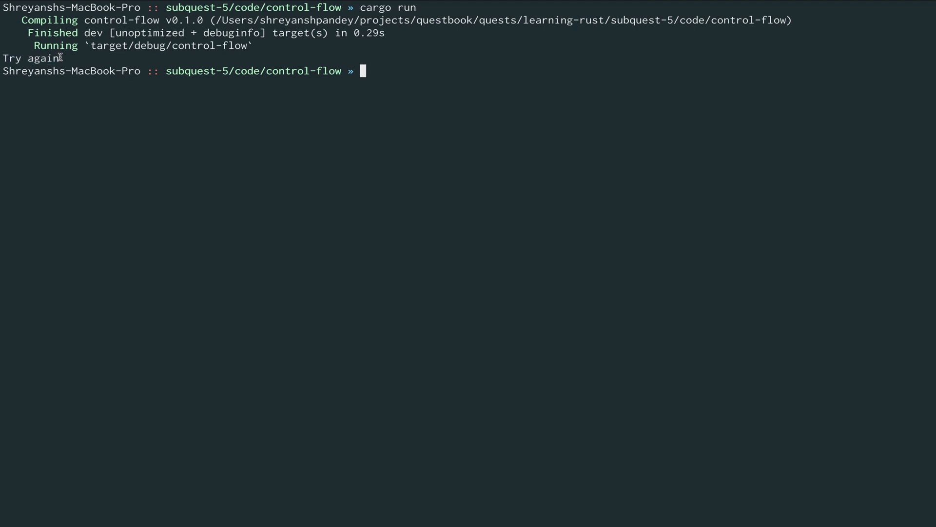